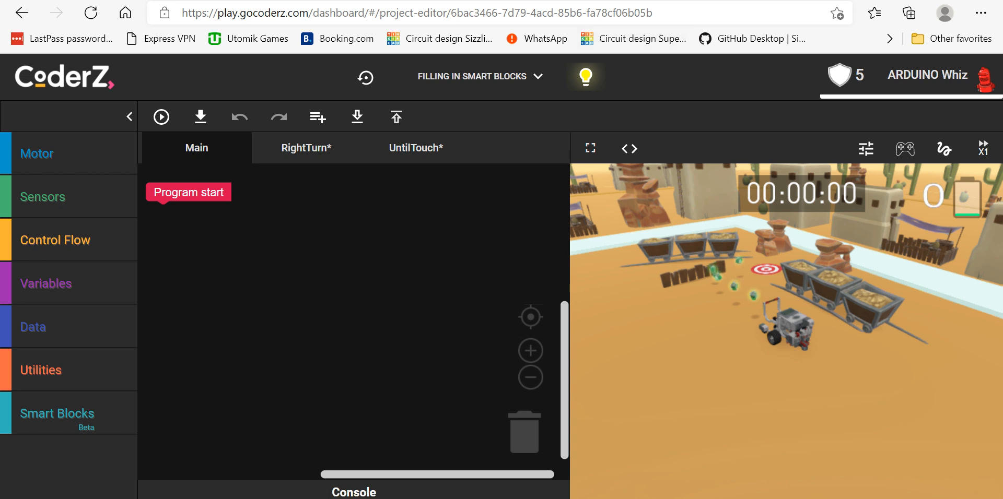
- Place a forward Drive block at power 100 inside the RightTurn_CZ definition
{"action": "left_click", "coordinate": [306, 148]}
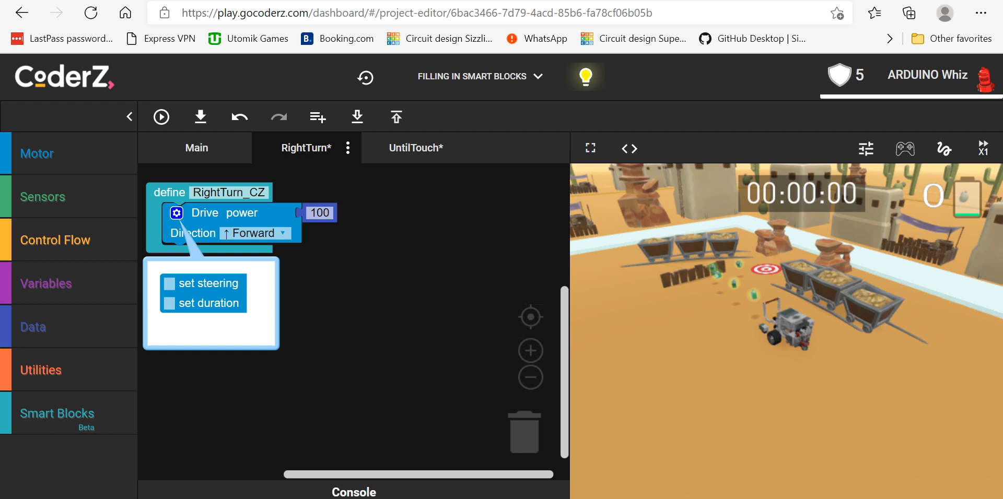
- Enable steering and duration on the RightTurn Drive block and fill both with 0
{"action": "left_click", "coordinate": [169, 283]}
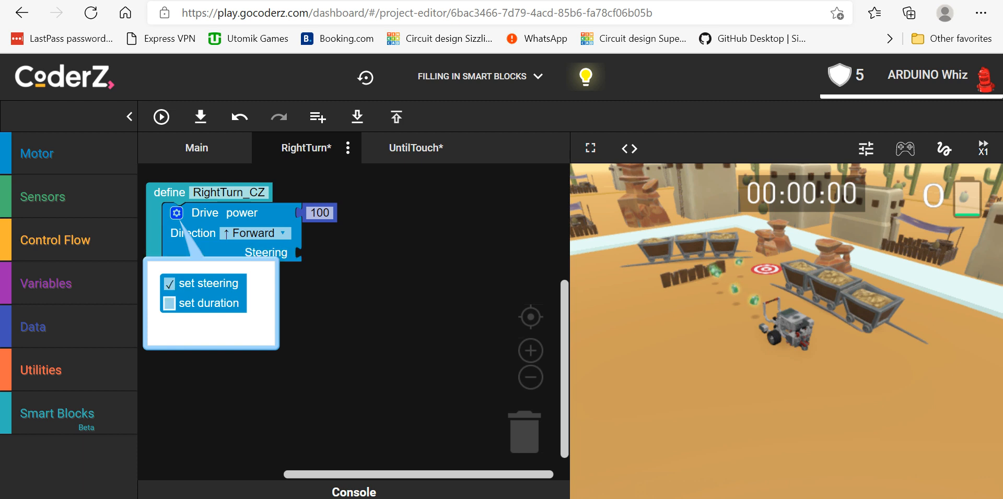
{"action": "left_click", "coordinate": [168, 303]}
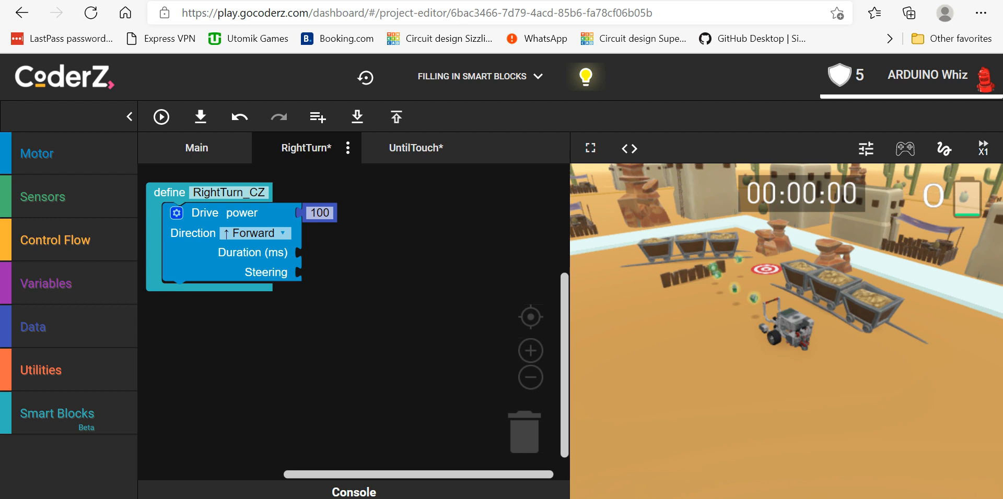
{"action": "left_click", "coordinate": [33, 327]}
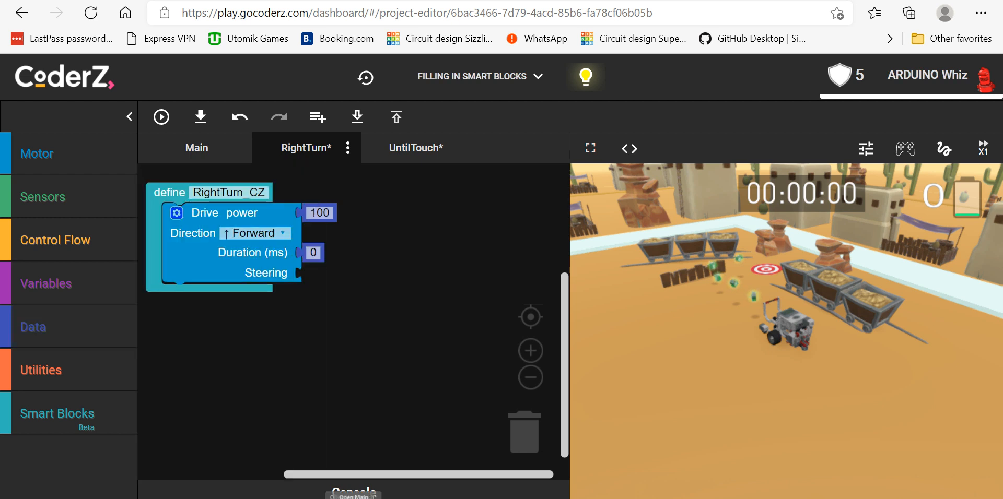
{"action": "left_click", "coordinate": [33, 326]}
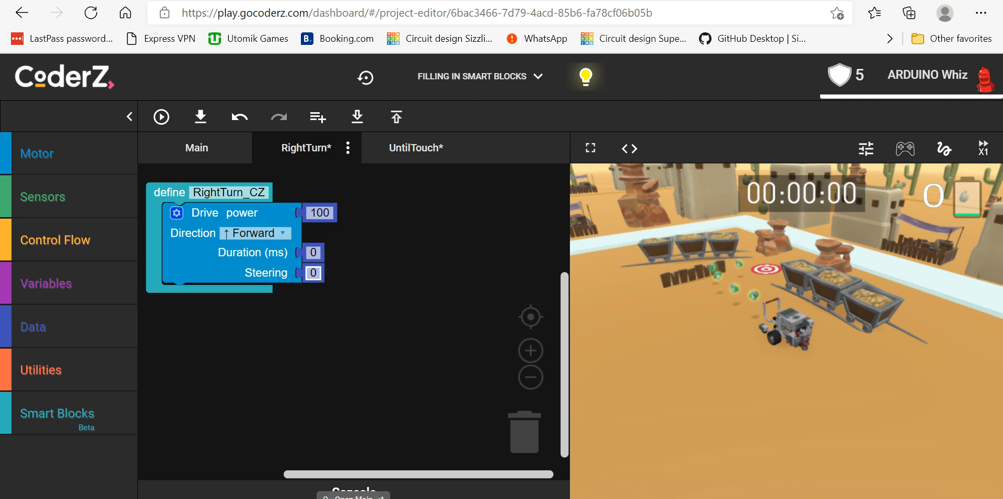
- Set the RightTurn Drive block to steering 100 and duration 1750 ms
{"action": "type", "text": "1"}
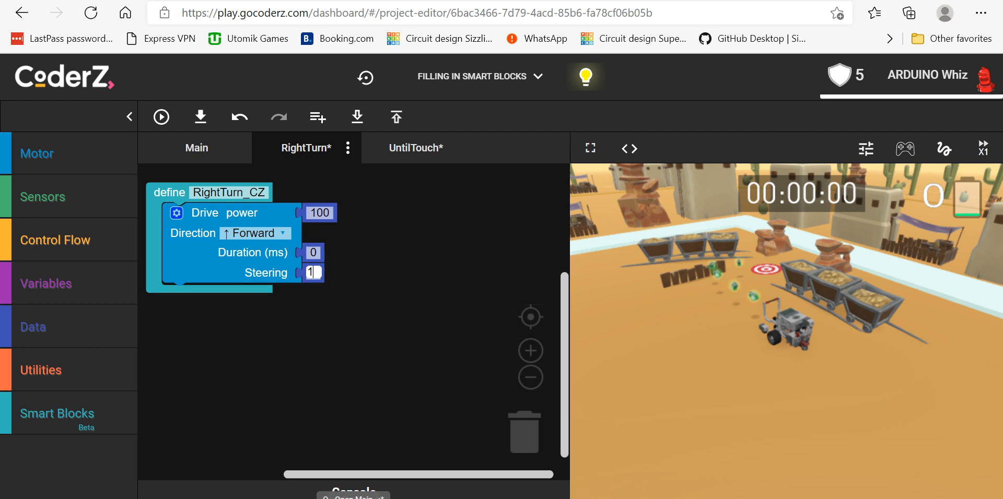
{"action": "type", "text": "100"}
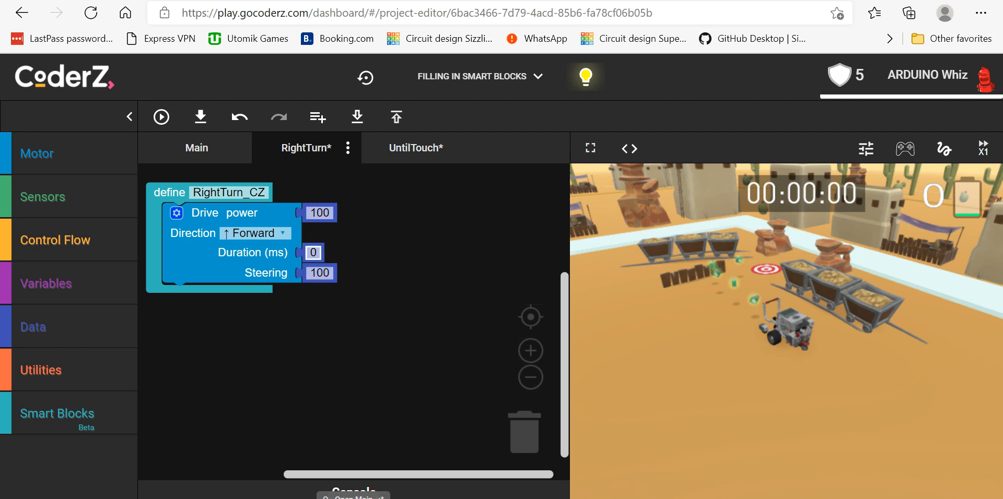
{"action": "type", "text": "1750"}
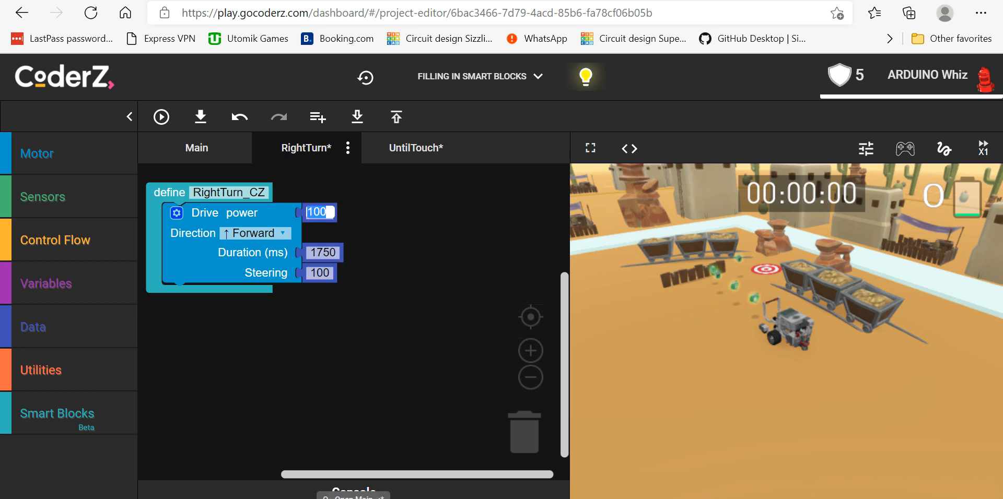
{"action": "type", "text": "15"}
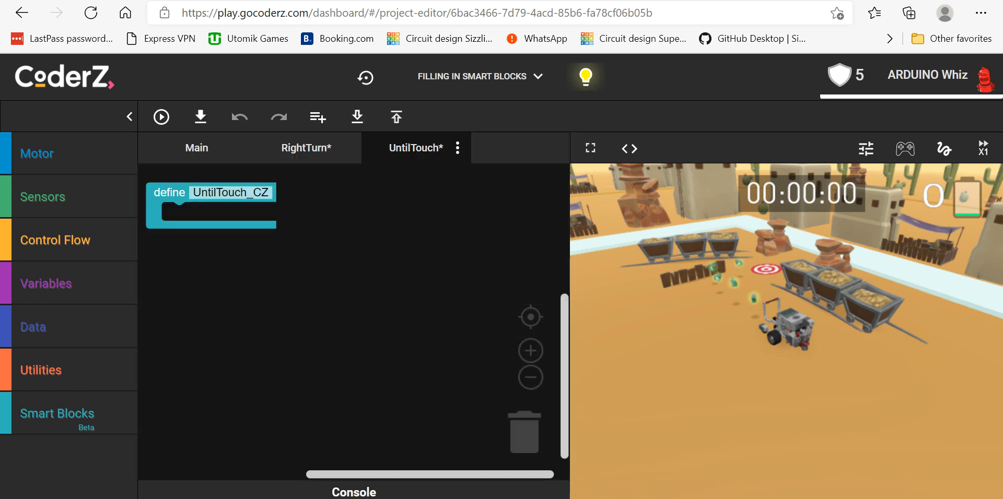
- Define UntilTouch: drive forward at 100, wait until touch is pressed, then drive at power 0
{"action": "left_click", "coordinate": [37, 153]}
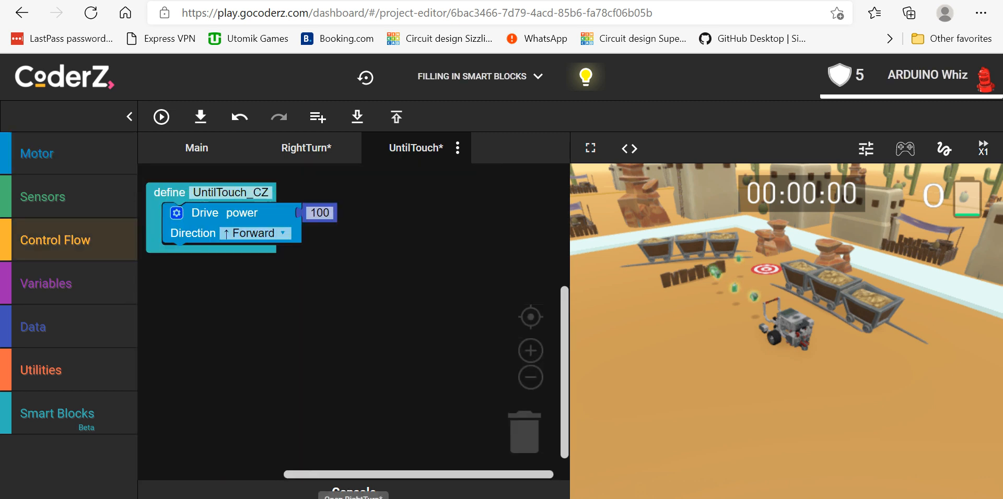
{"action": "left_click", "coordinate": [54, 240]}
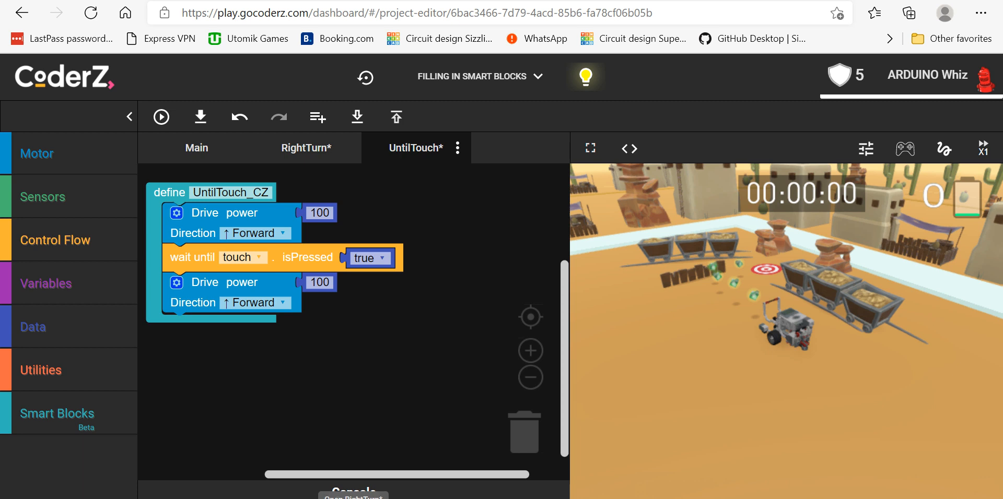
{"action": "left_click", "coordinate": [320, 282]}
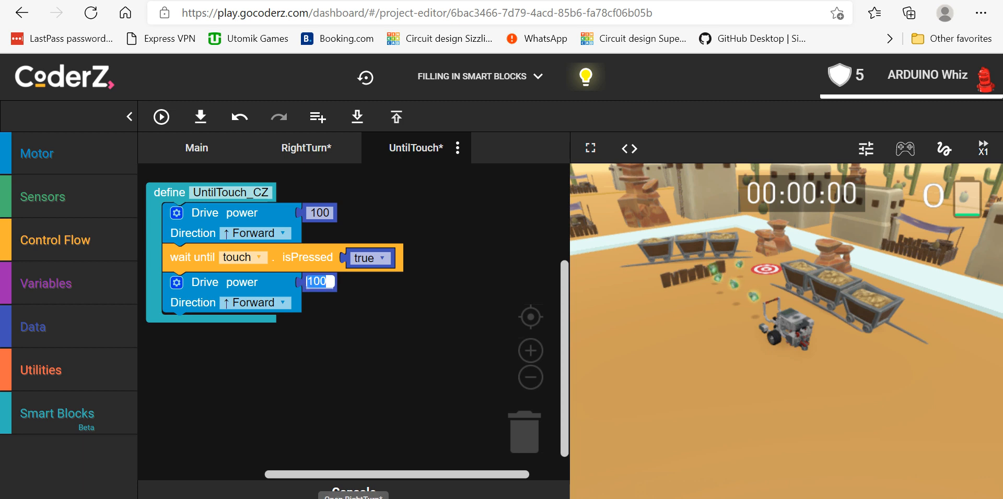
{"action": "type", "text": "0"}
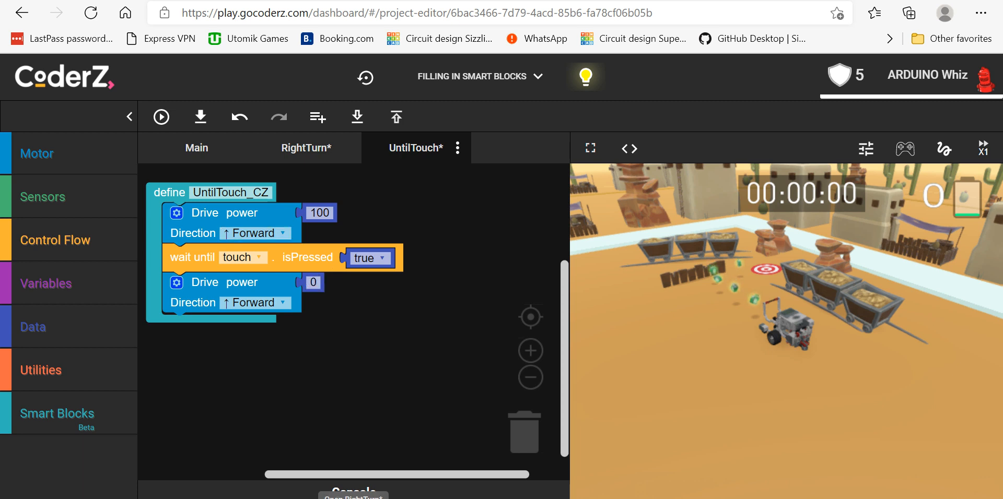
{"action": "left_click", "coordinate": [196, 148]}
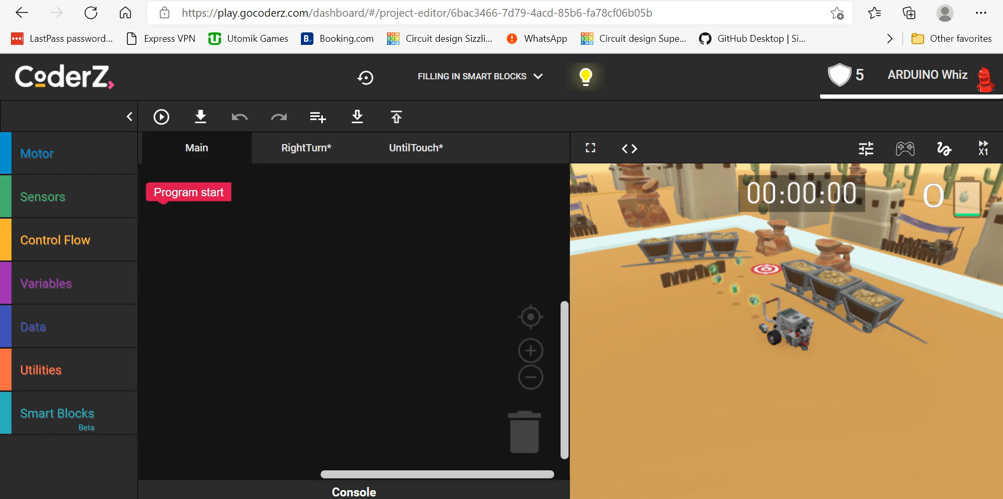
- Stack calls to UntilTouch, RightTurn, and UntilTouch under Program start, then run the simulation
{"action": "left_click", "coordinate": [56, 413]}
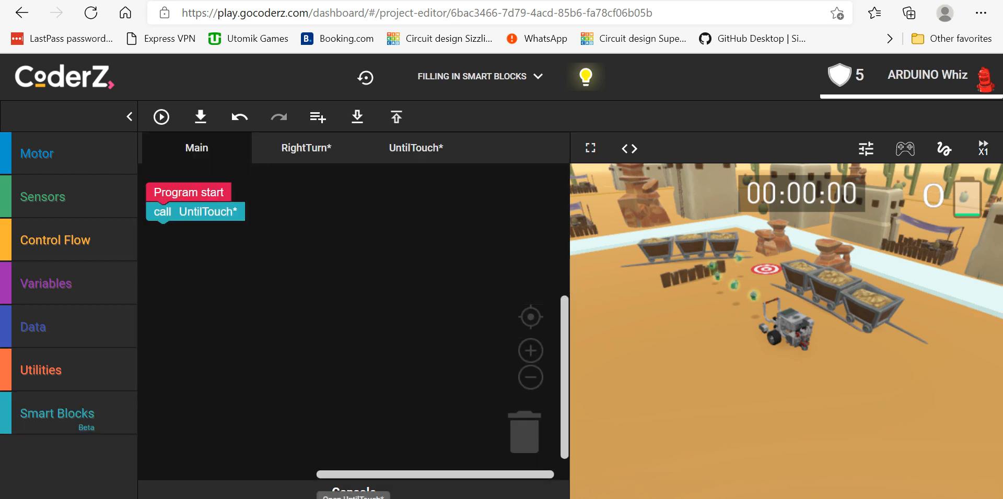
{"action": "left_click", "coordinate": [56, 414]}
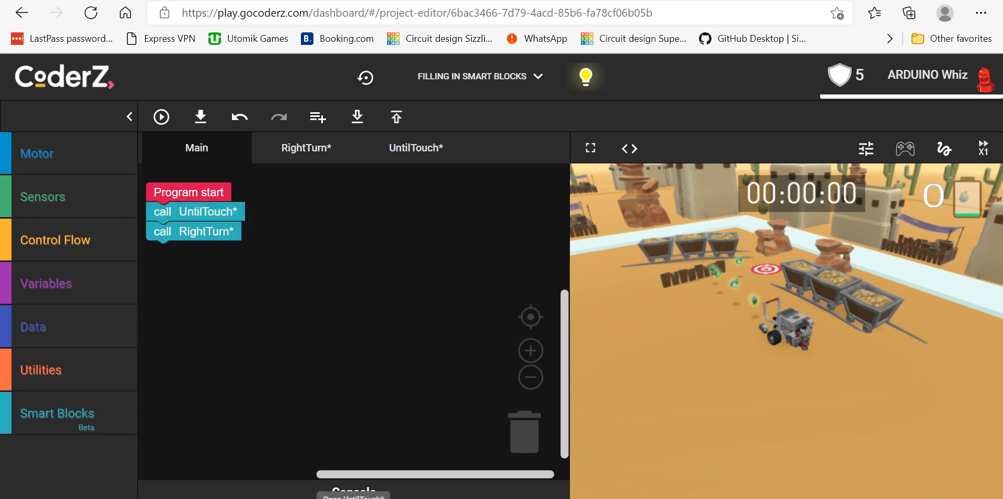
{"action": "left_click", "coordinate": [57, 413]}
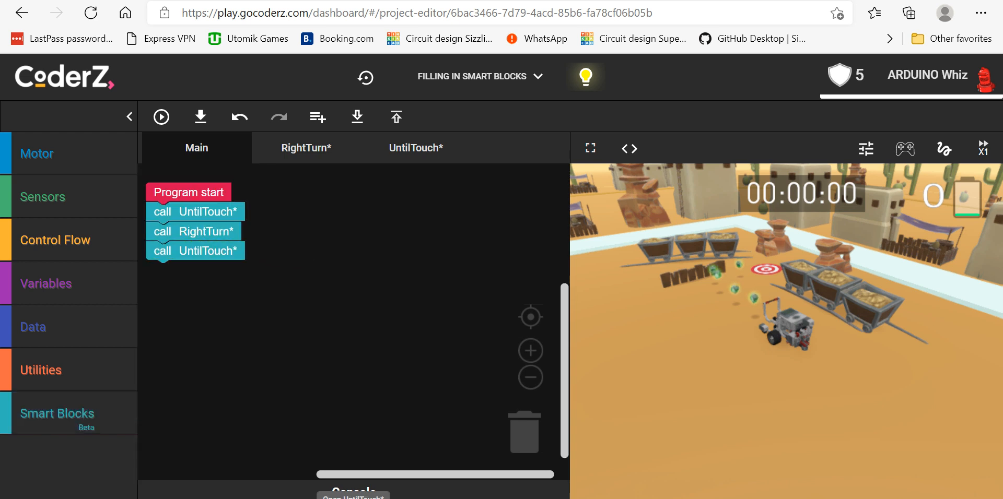
{"action": "left_click", "coordinate": [160, 117]}
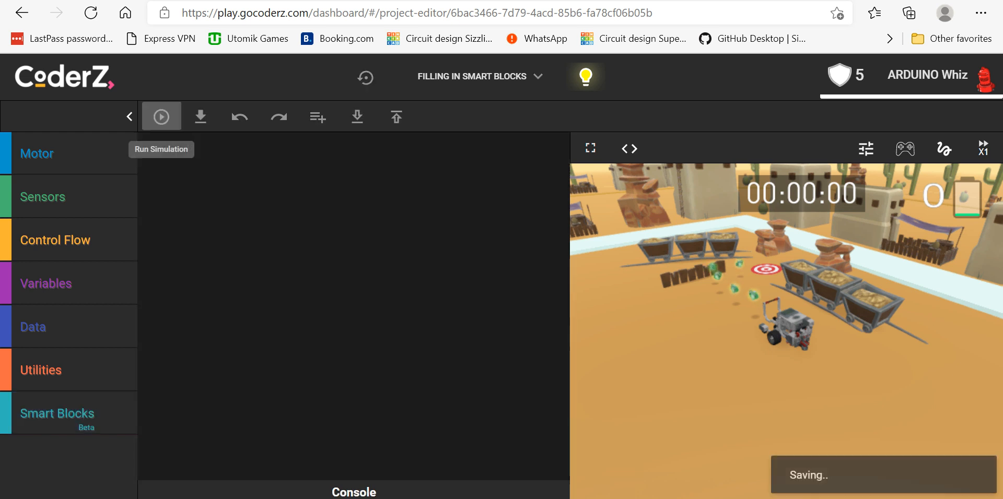
- Let the program compile and the simulation start running, with Stop showing
{"action": "left_click", "coordinate": [162, 116]}
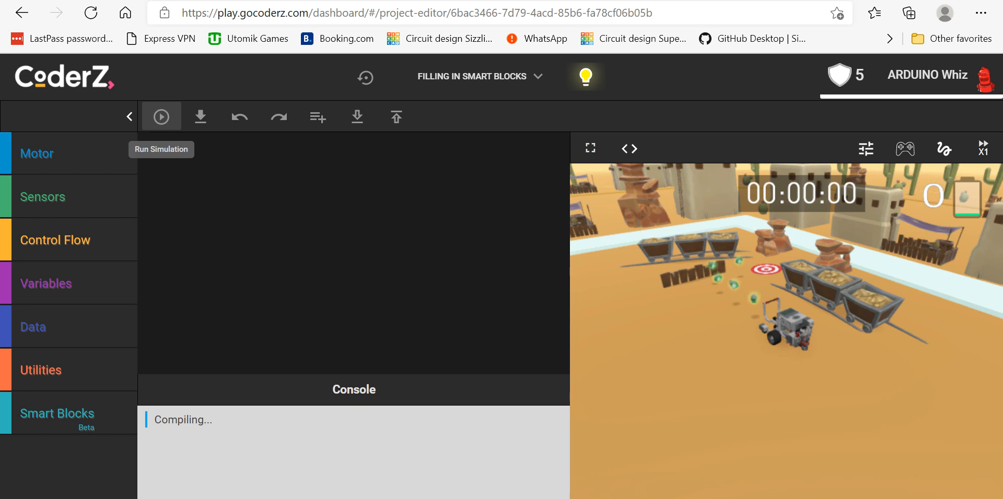
{"action": "left_click", "coordinate": [161, 116]}
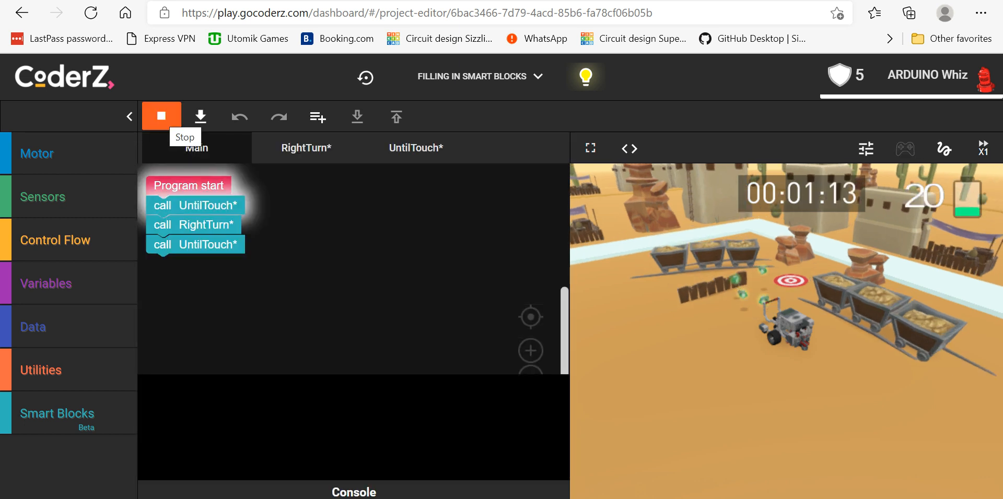